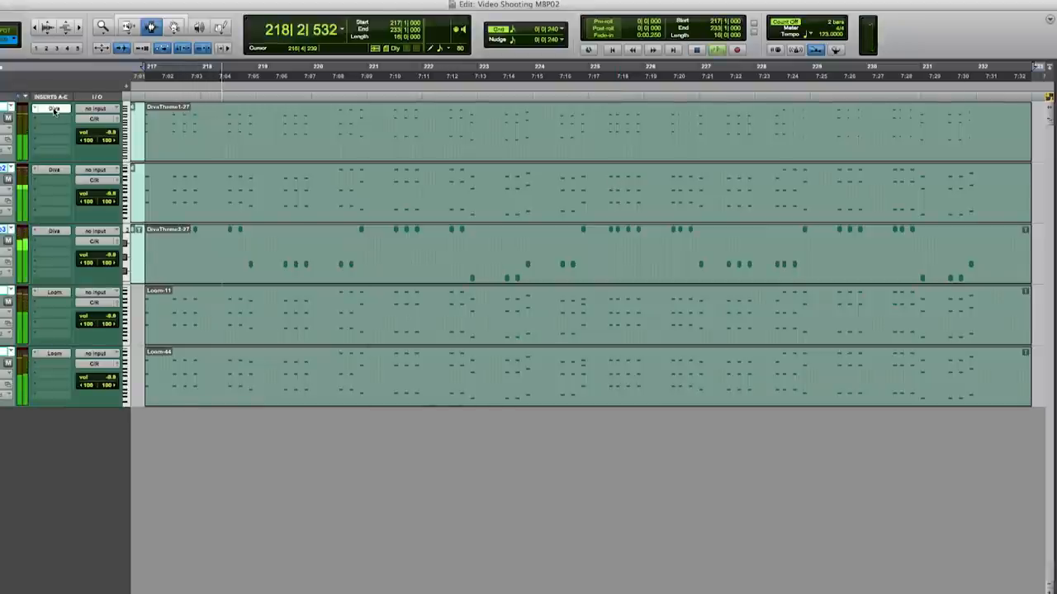
Review the stereo BIP 1–5 buses in the I/O Bus tab and confirm with OK.
click(53, 170)
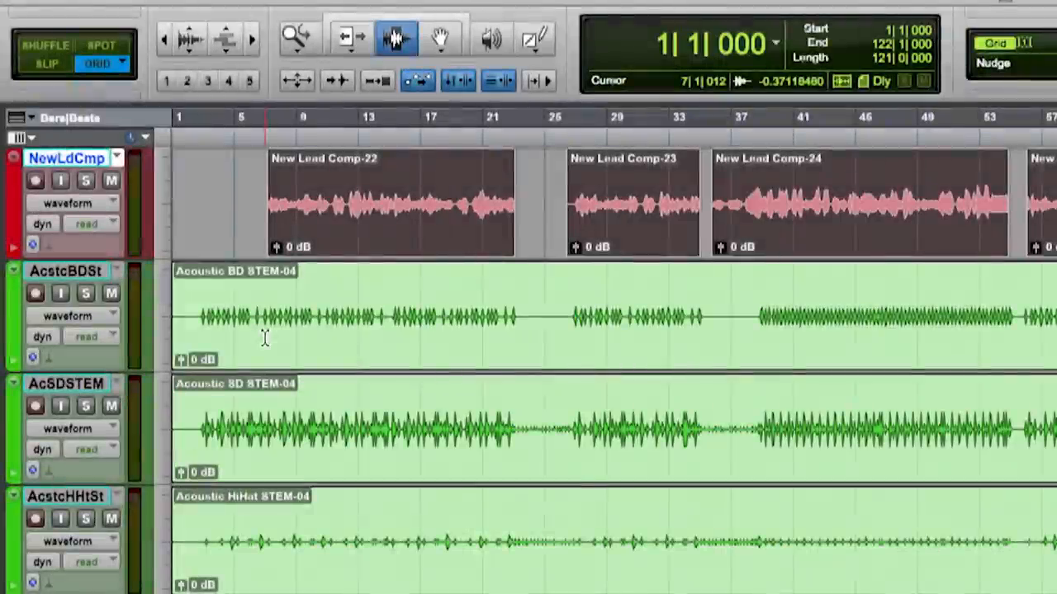
click(32, 245)
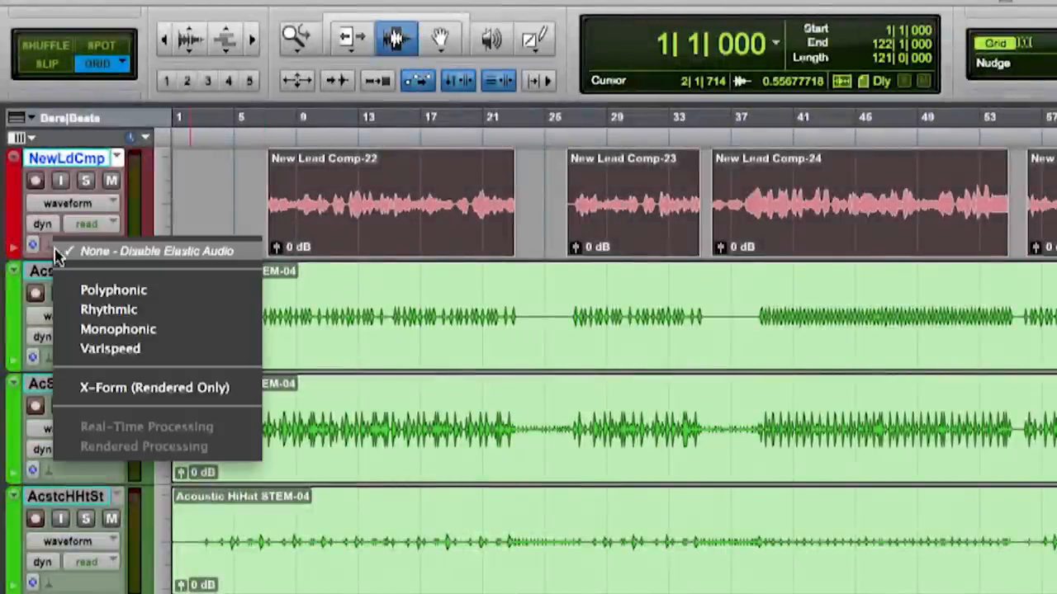
mouse_move(108, 308)
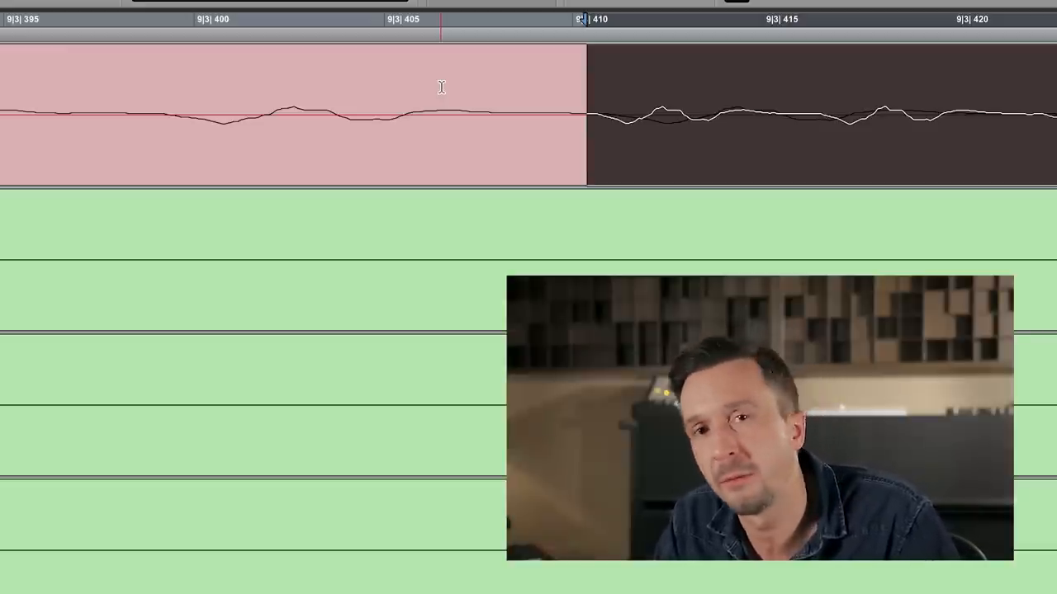
click(401, 6)
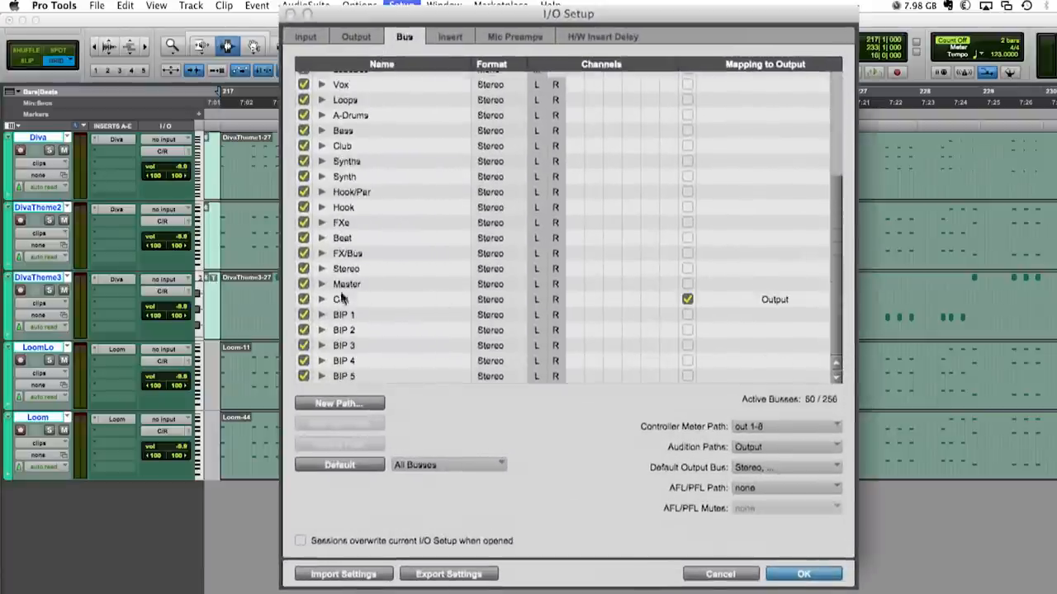
click(803, 574)
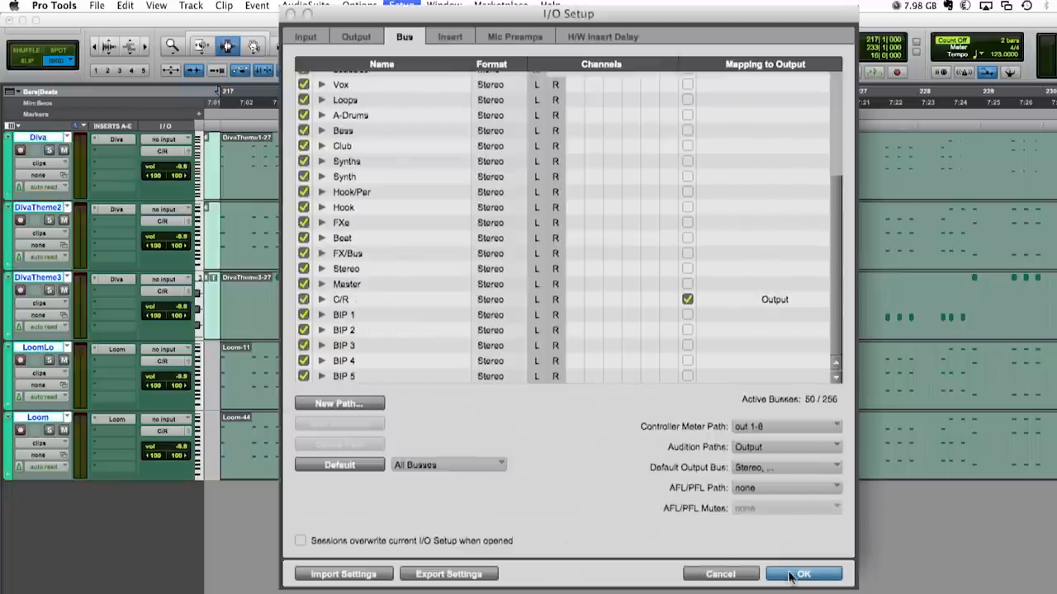
click(802, 573)
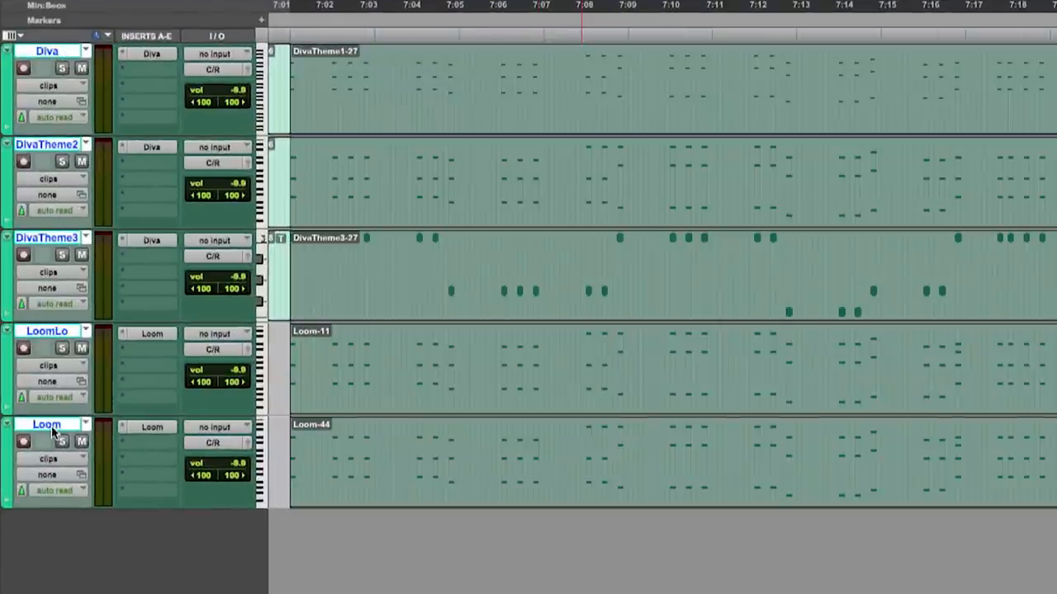
Route the Diva track's output to bus BIP 1.
click(213, 70)
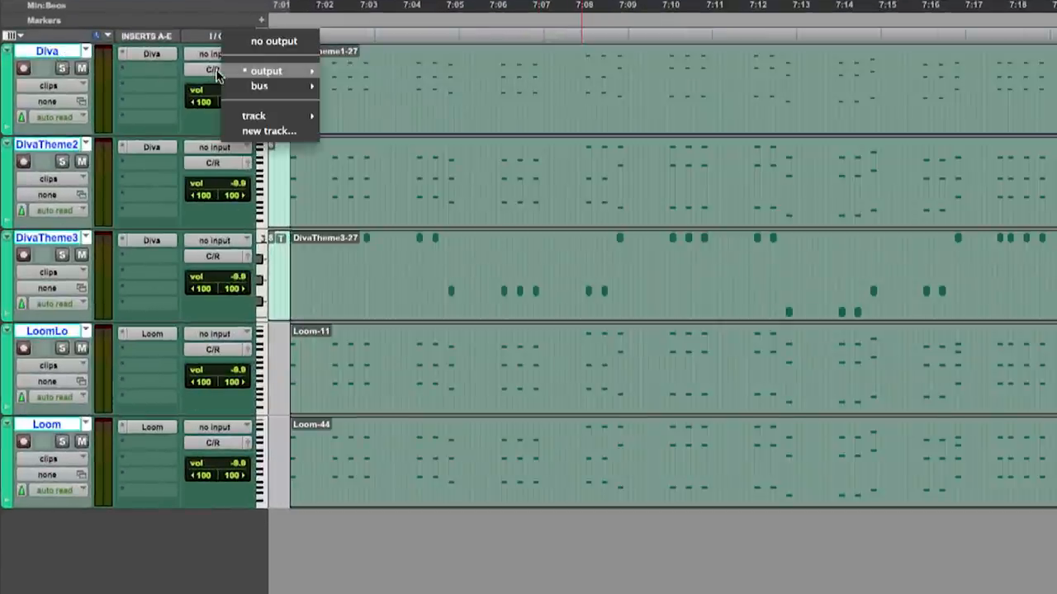
click(259, 86)
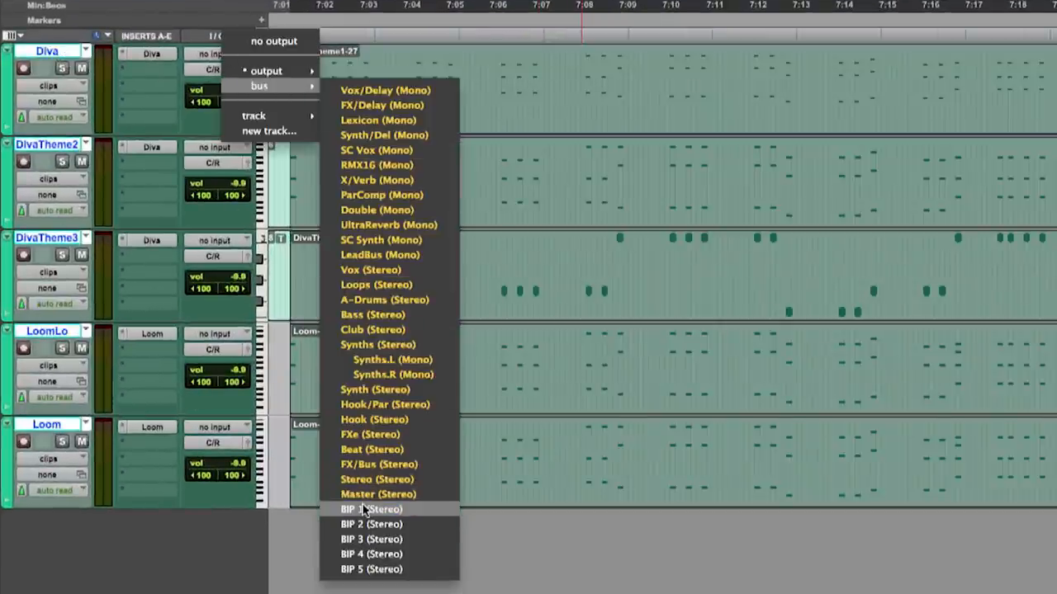
click(371, 509)
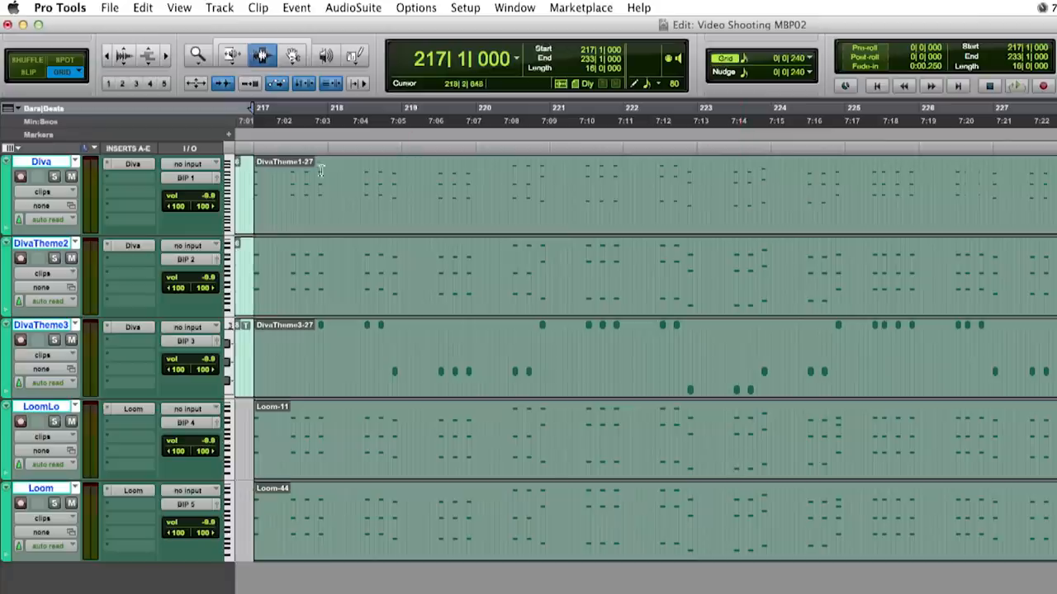
Open Bounce to Disk from the File menu.
click(109, 8)
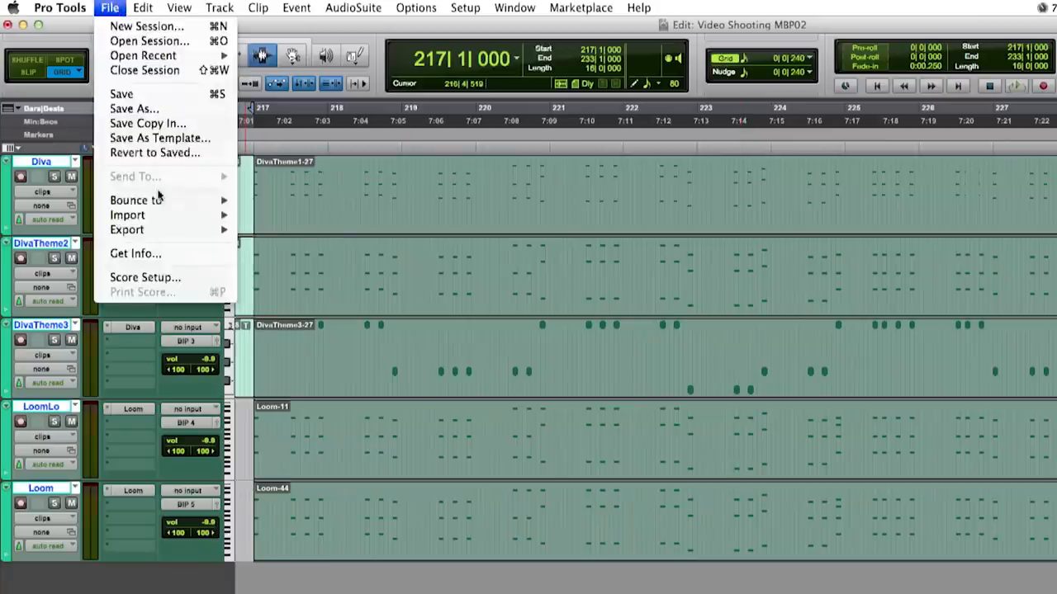
mouse_move(136, 200)
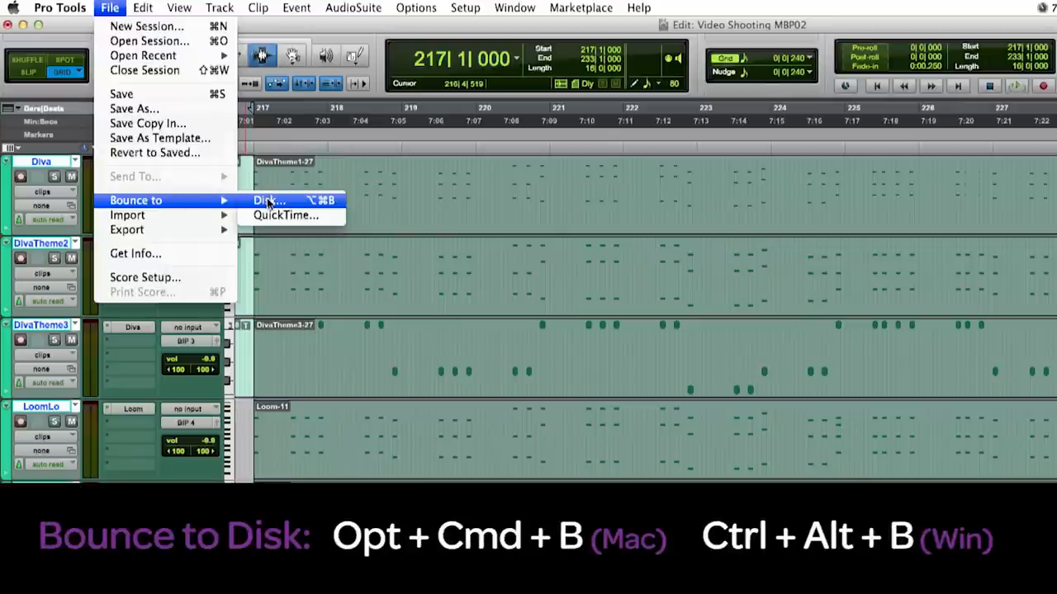
click(269, 200)
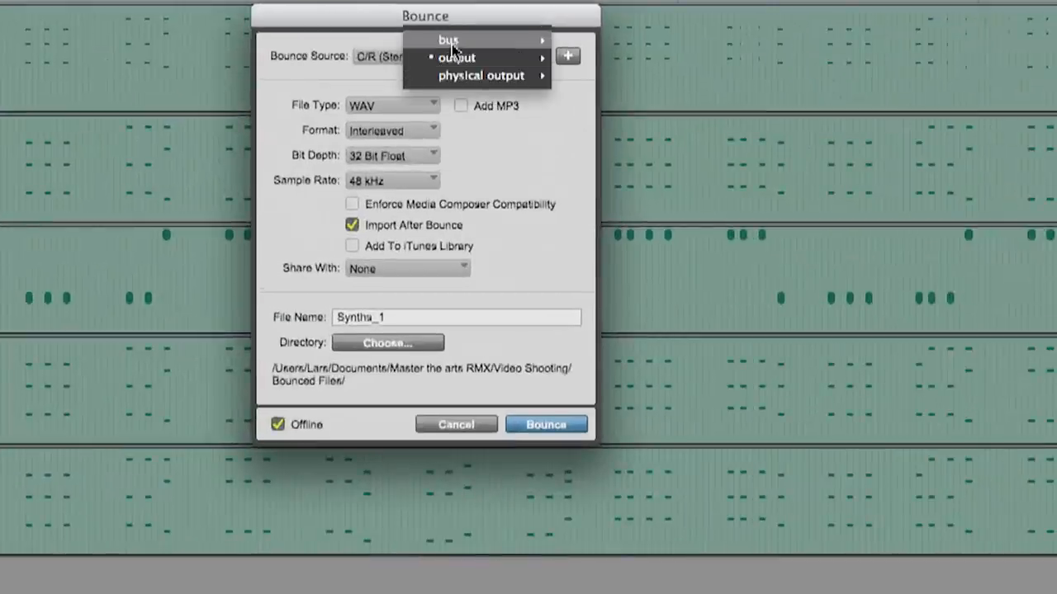
mouse_move(456, 57)
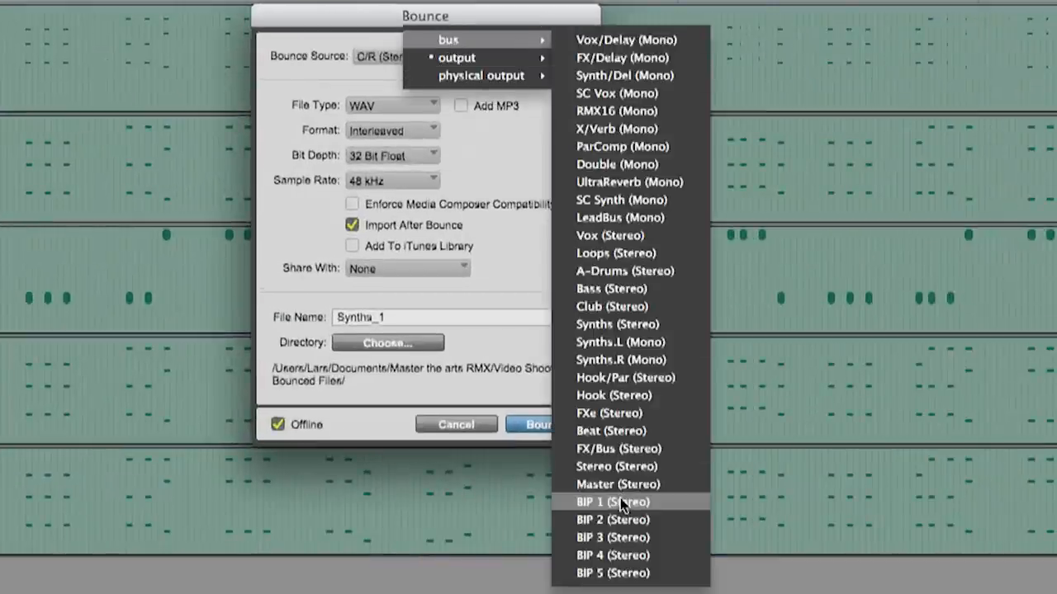
Add buses BIP 1–5 as bounce sources and start the offline bounce.
click(613, 502)
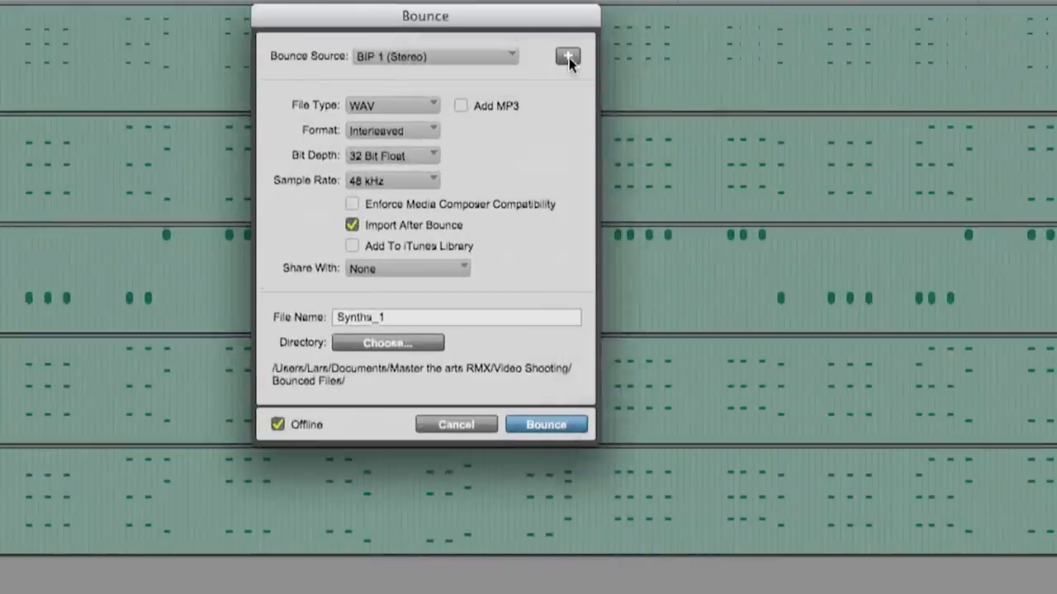
click(568, 56)
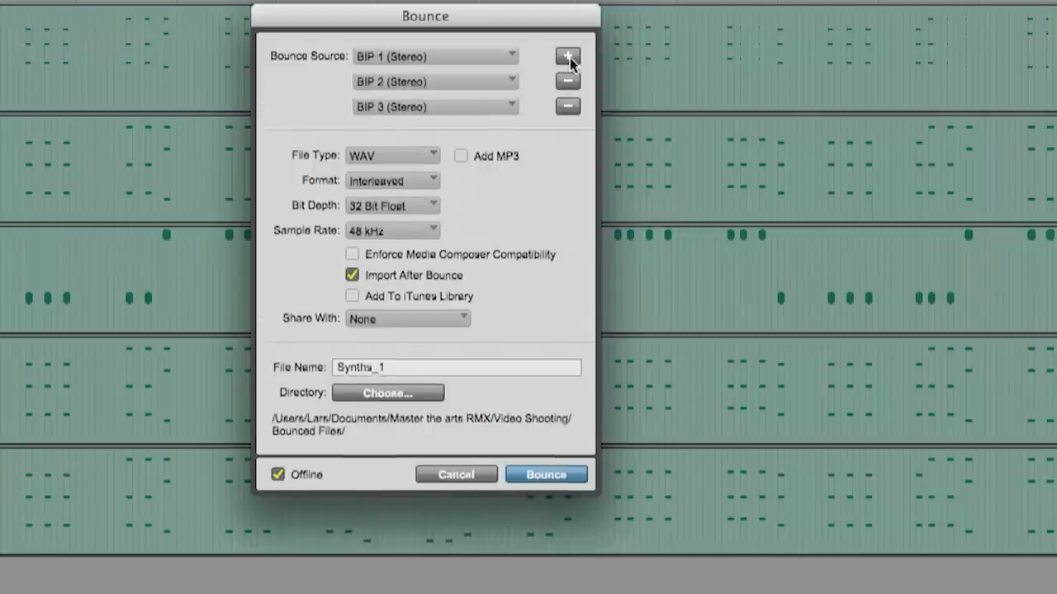
click(567, 56)
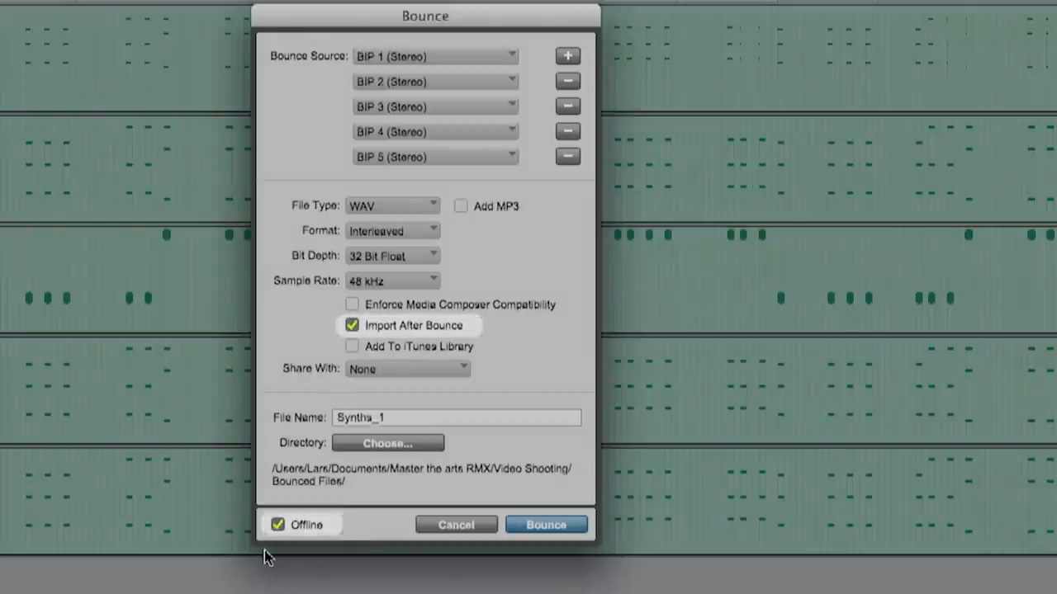
click(546, 524)
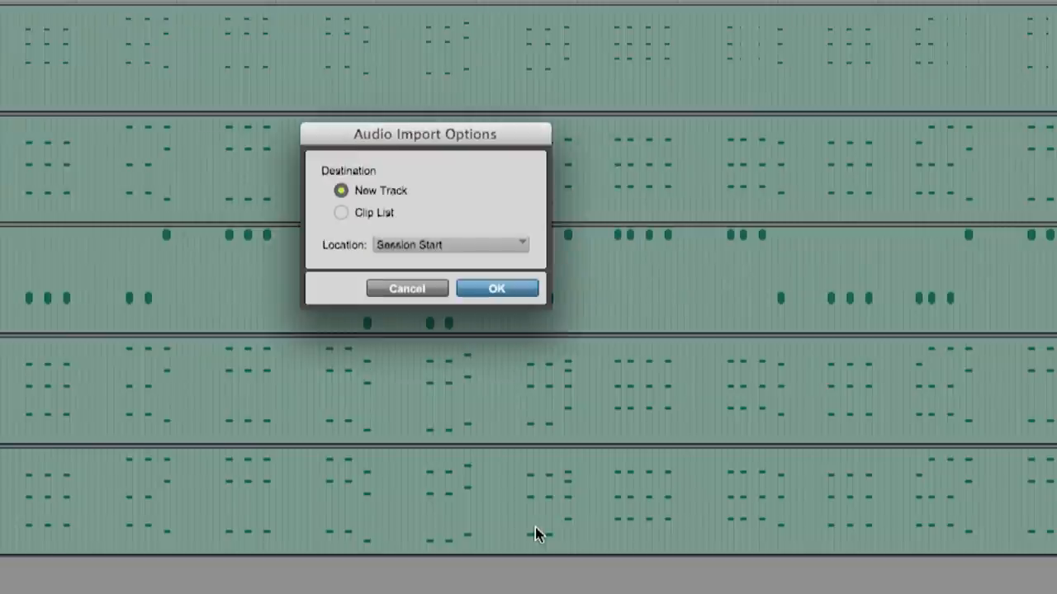
mouse_move(426, 208)
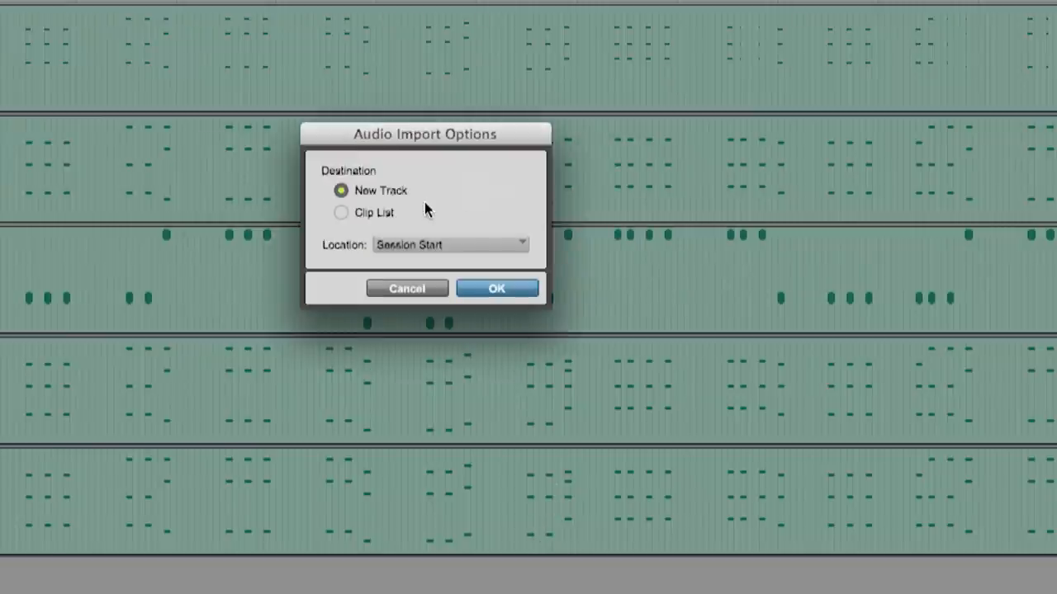
Import the bounced Synths_1 files as new tracks at session start.
click(449, 245)
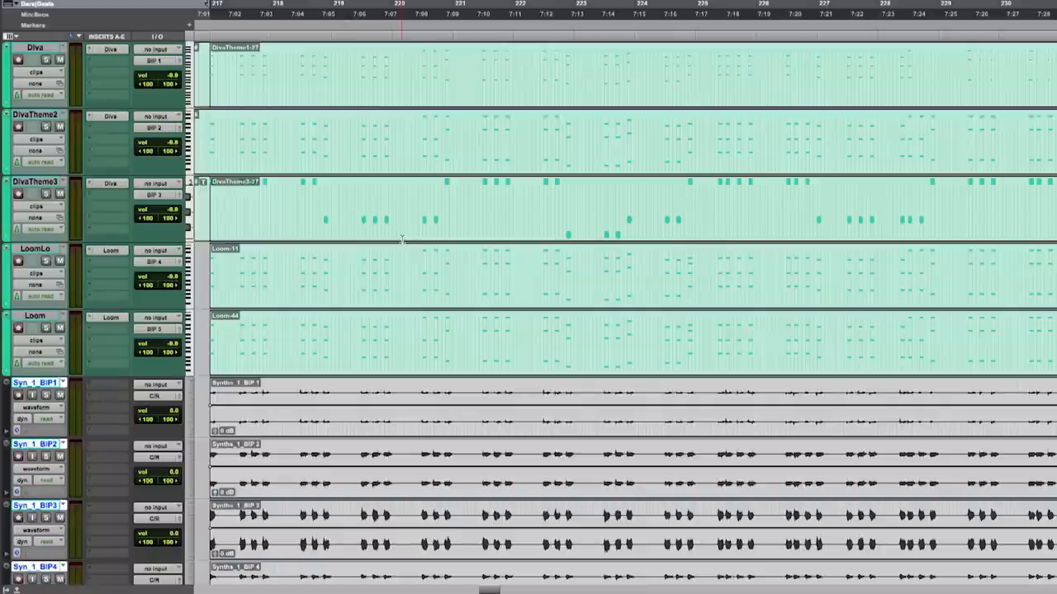
Select the five synth instrument tracks and make them hidden and inactive.
click(34, 47)
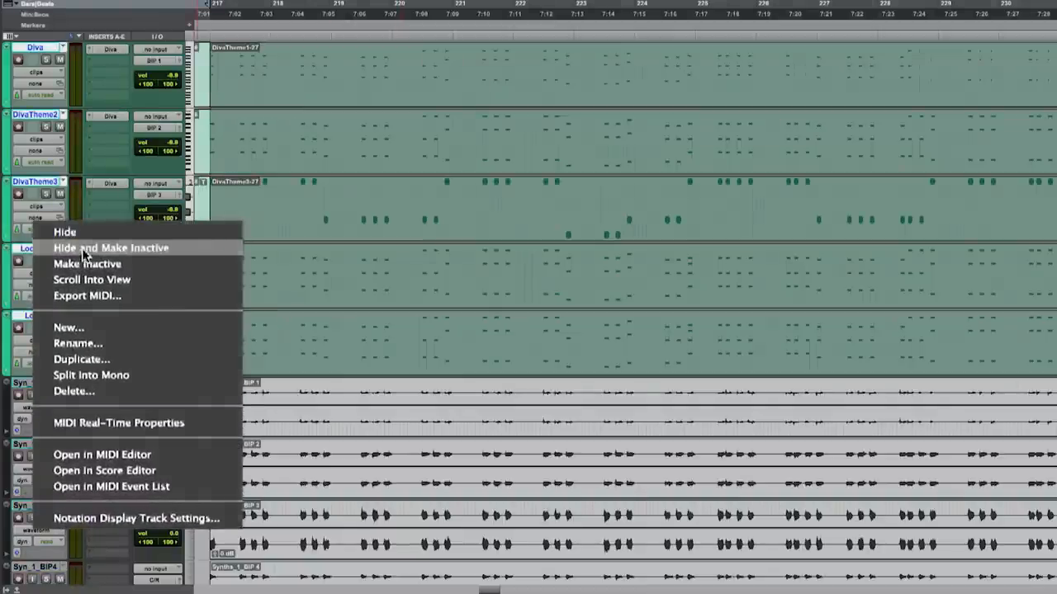
click(110, 247)
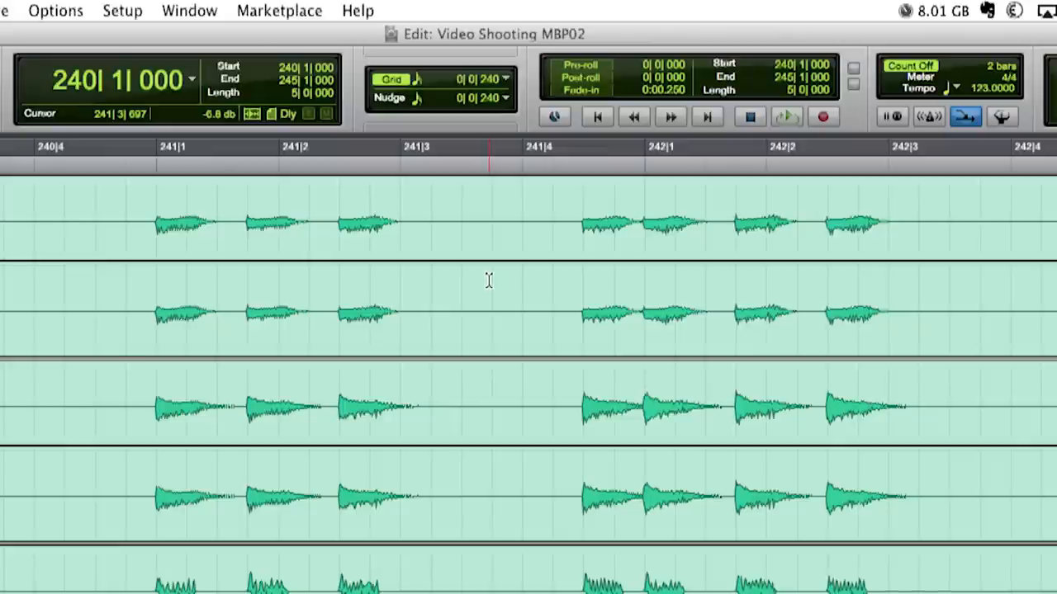
click(504, 79)
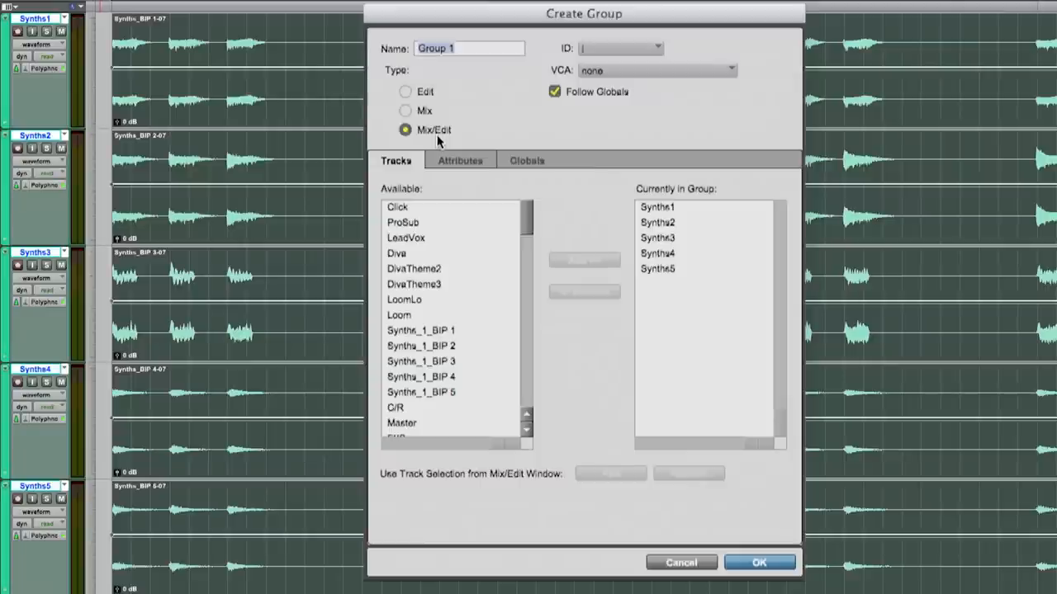
mouse_move(429, 94)
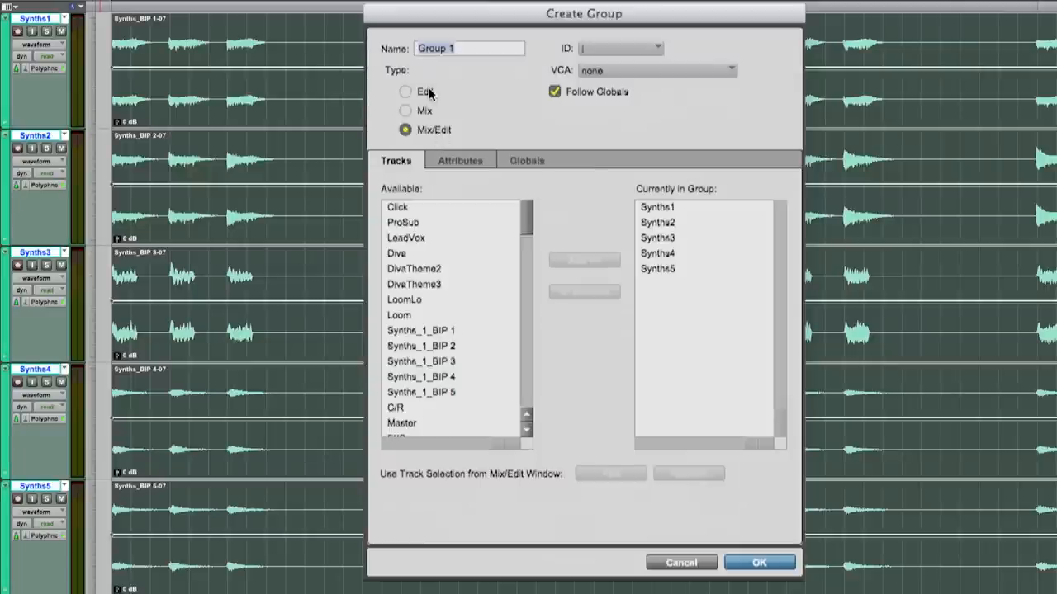
Set the Synths1–5 group type to Edit and create the group.
click(405, 91)
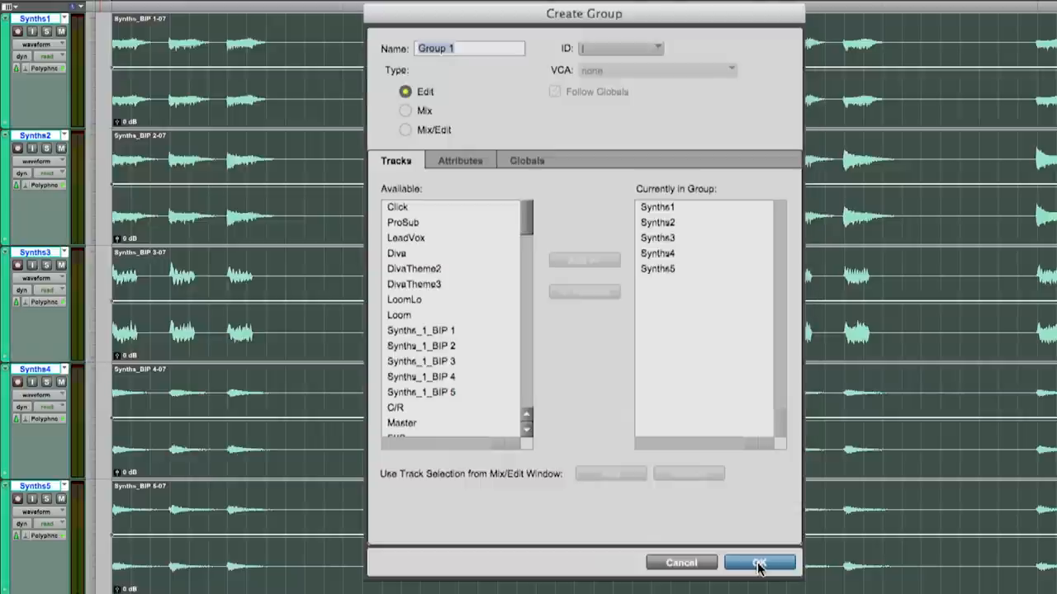
click(757, 562)
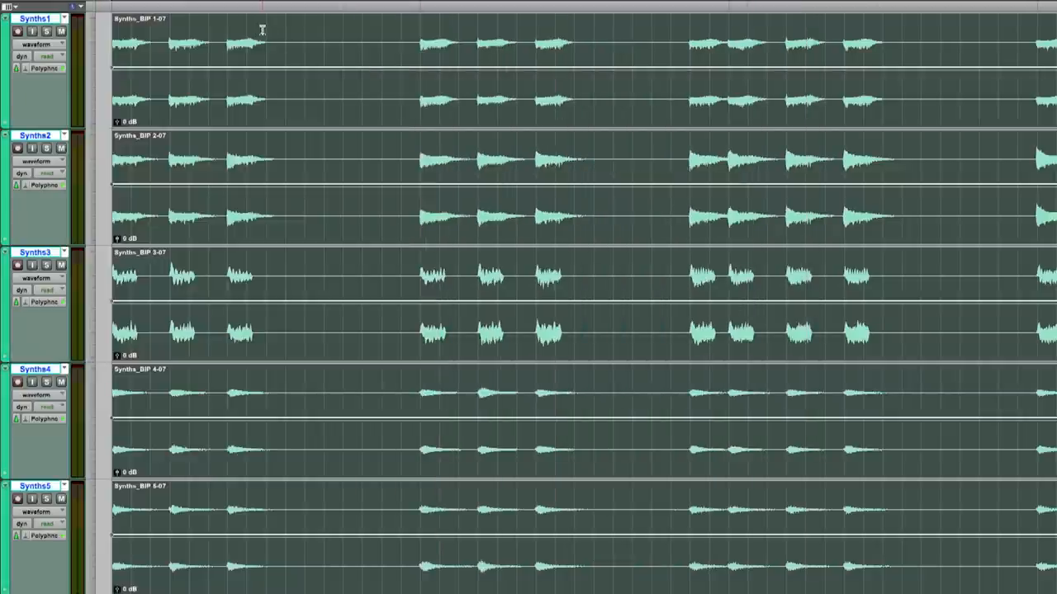